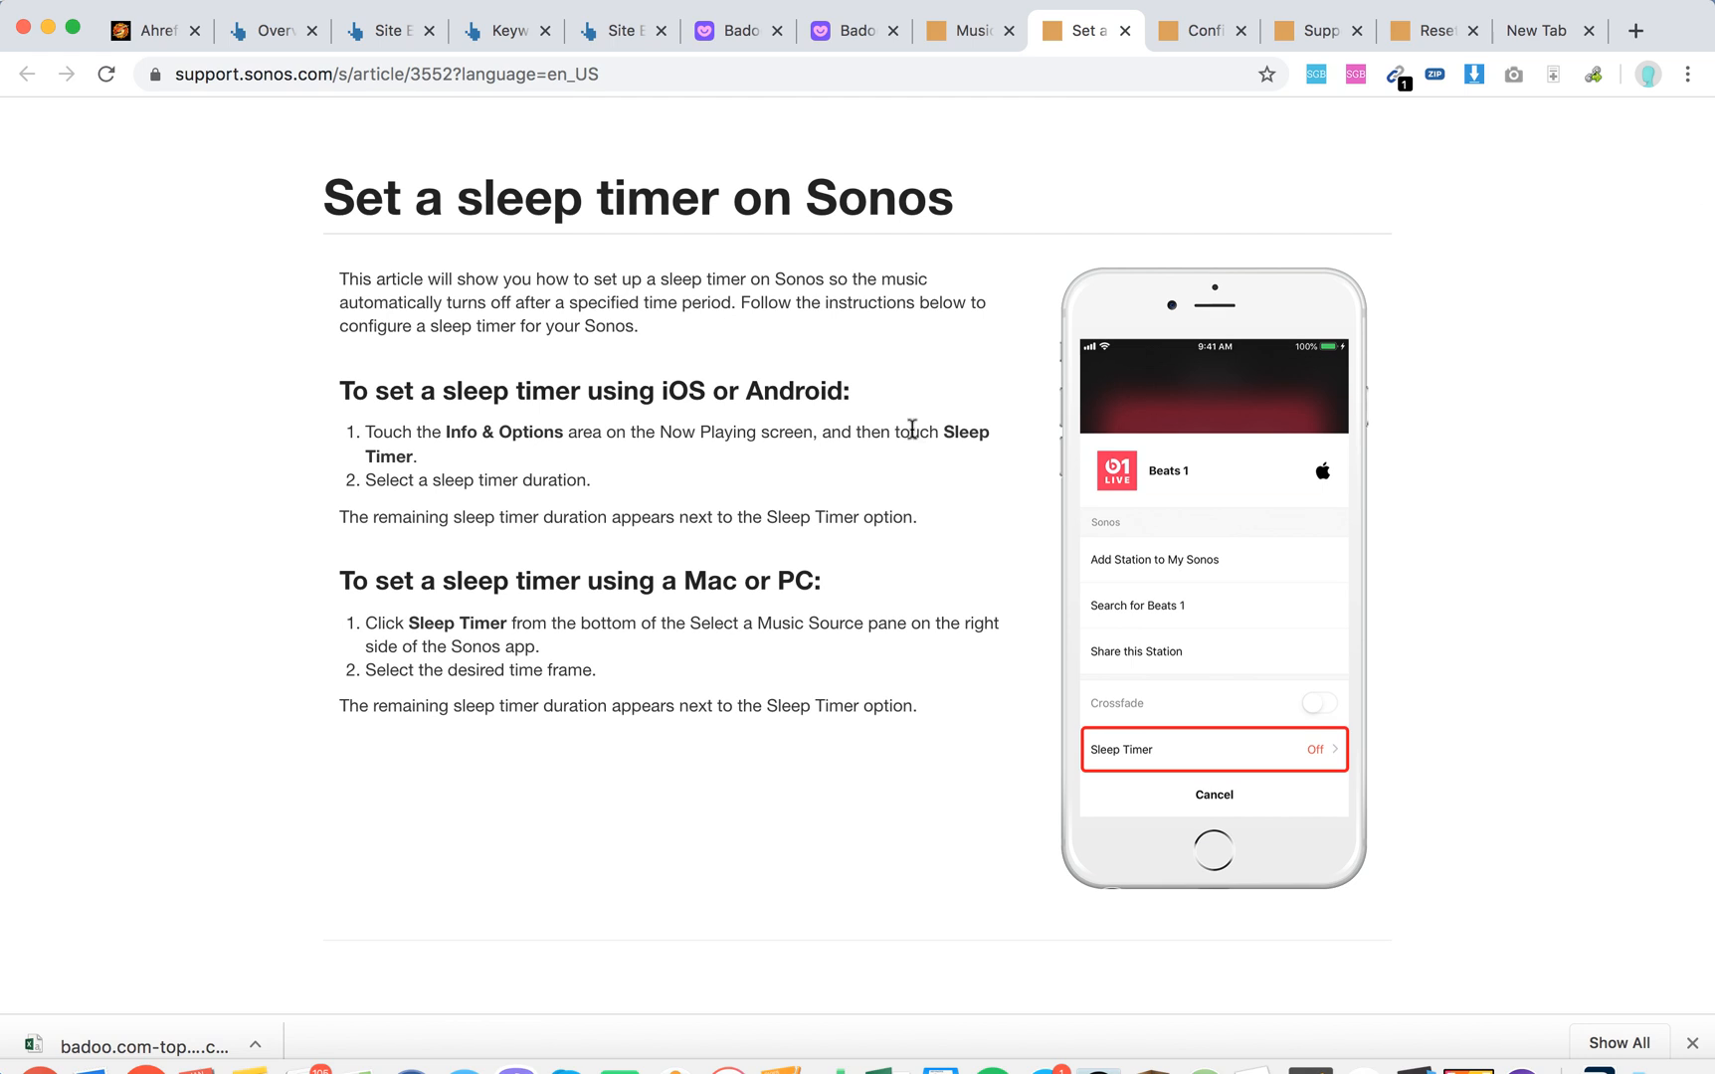
pyautogui.moveTo(931, 396)
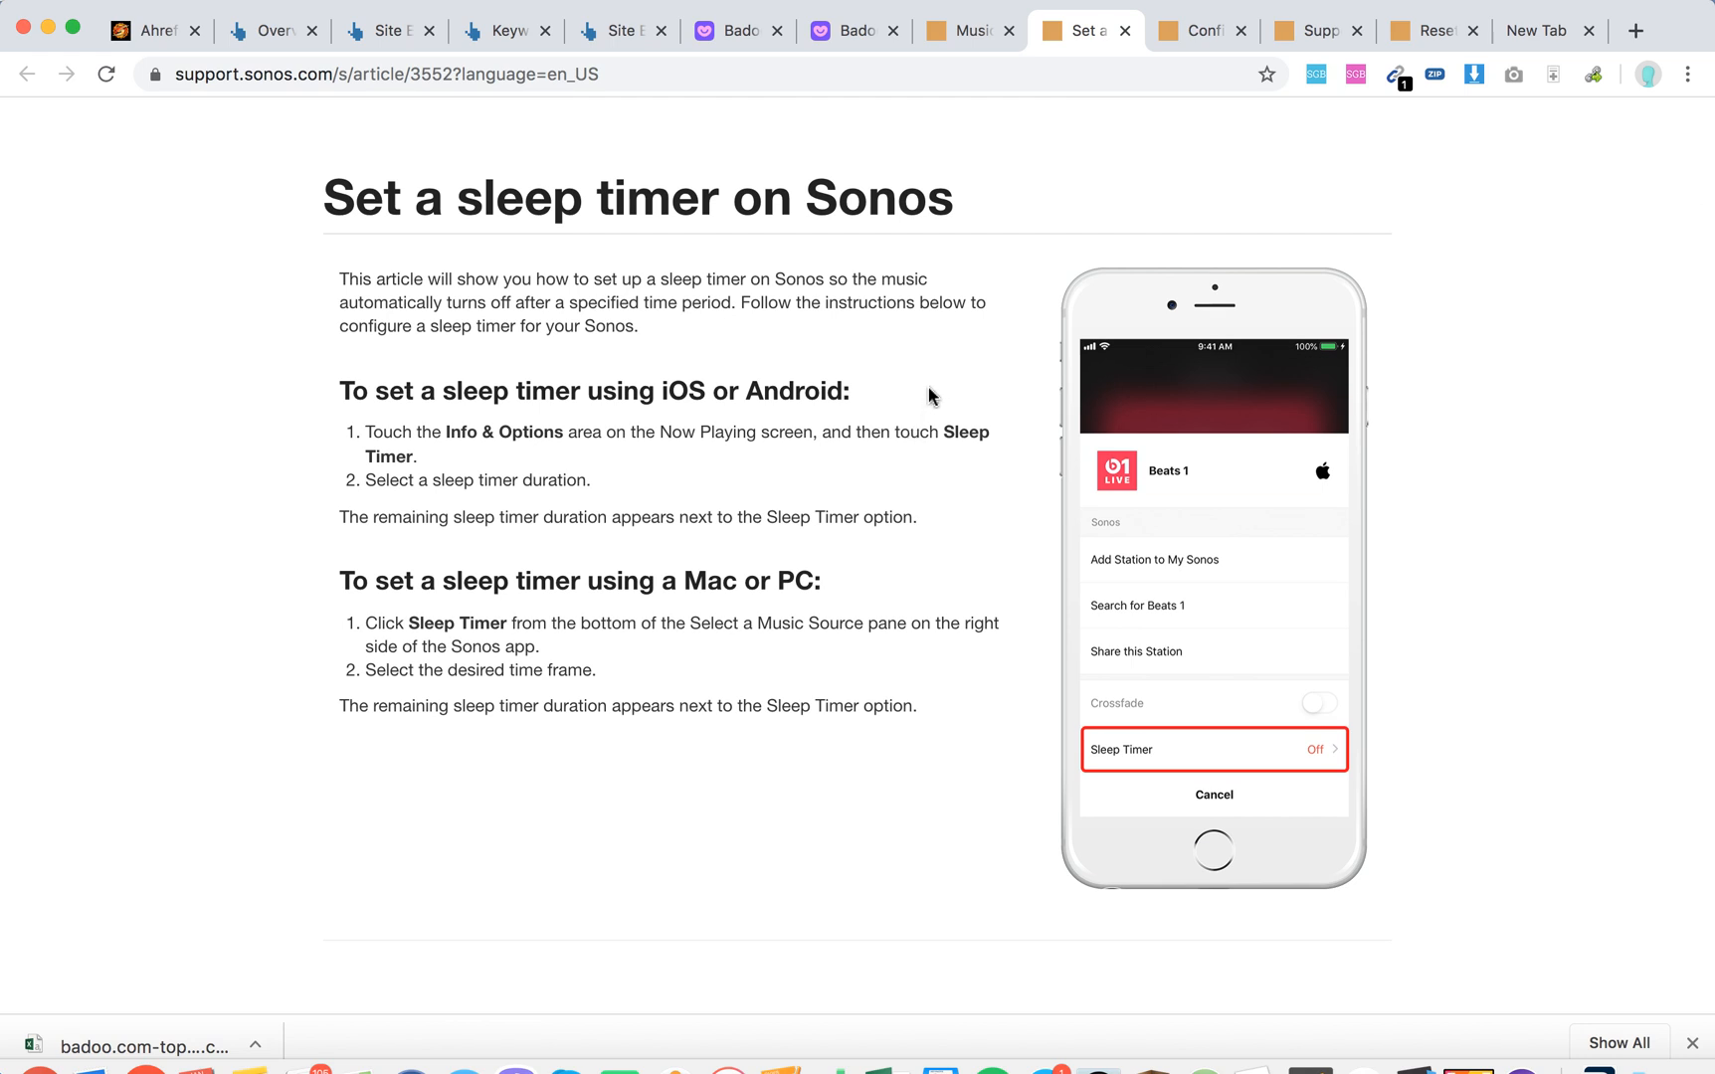
# Highlight the iOS/Android note about remaining timer duration, then clear the highlight.
pyautogui.scroll(-3)
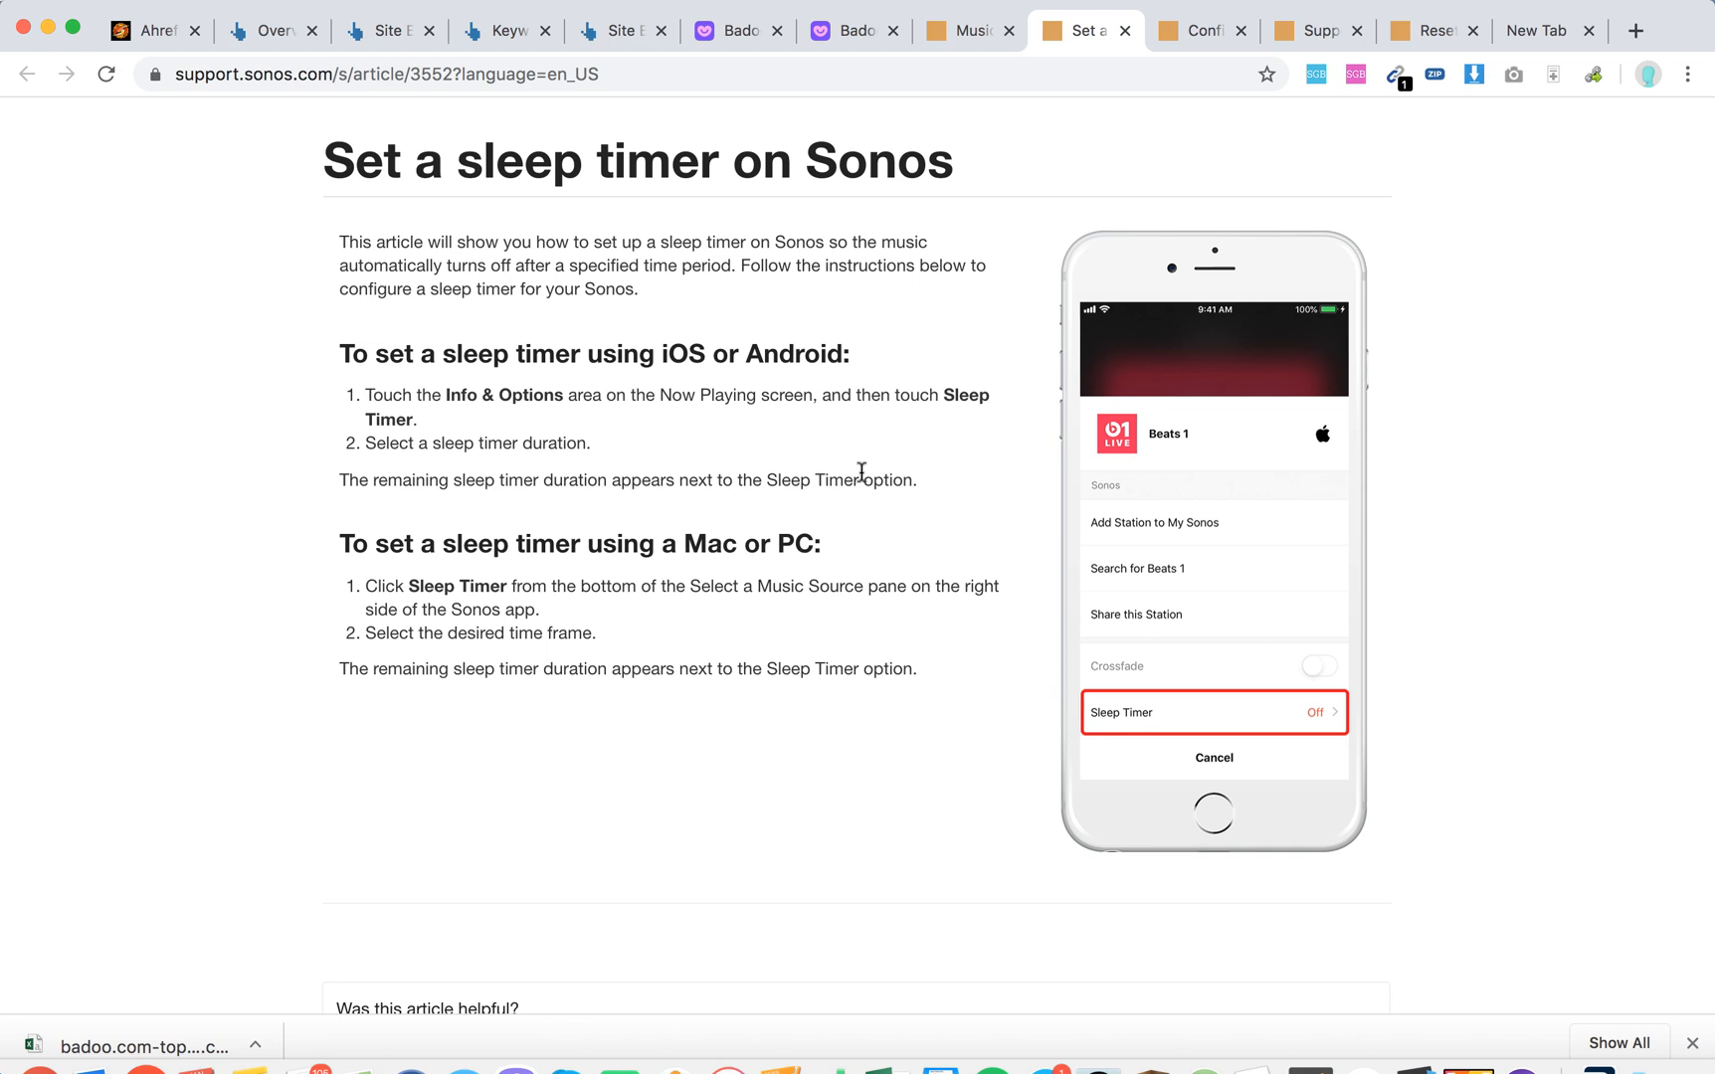
pyautogui.moveTo(591, 378)
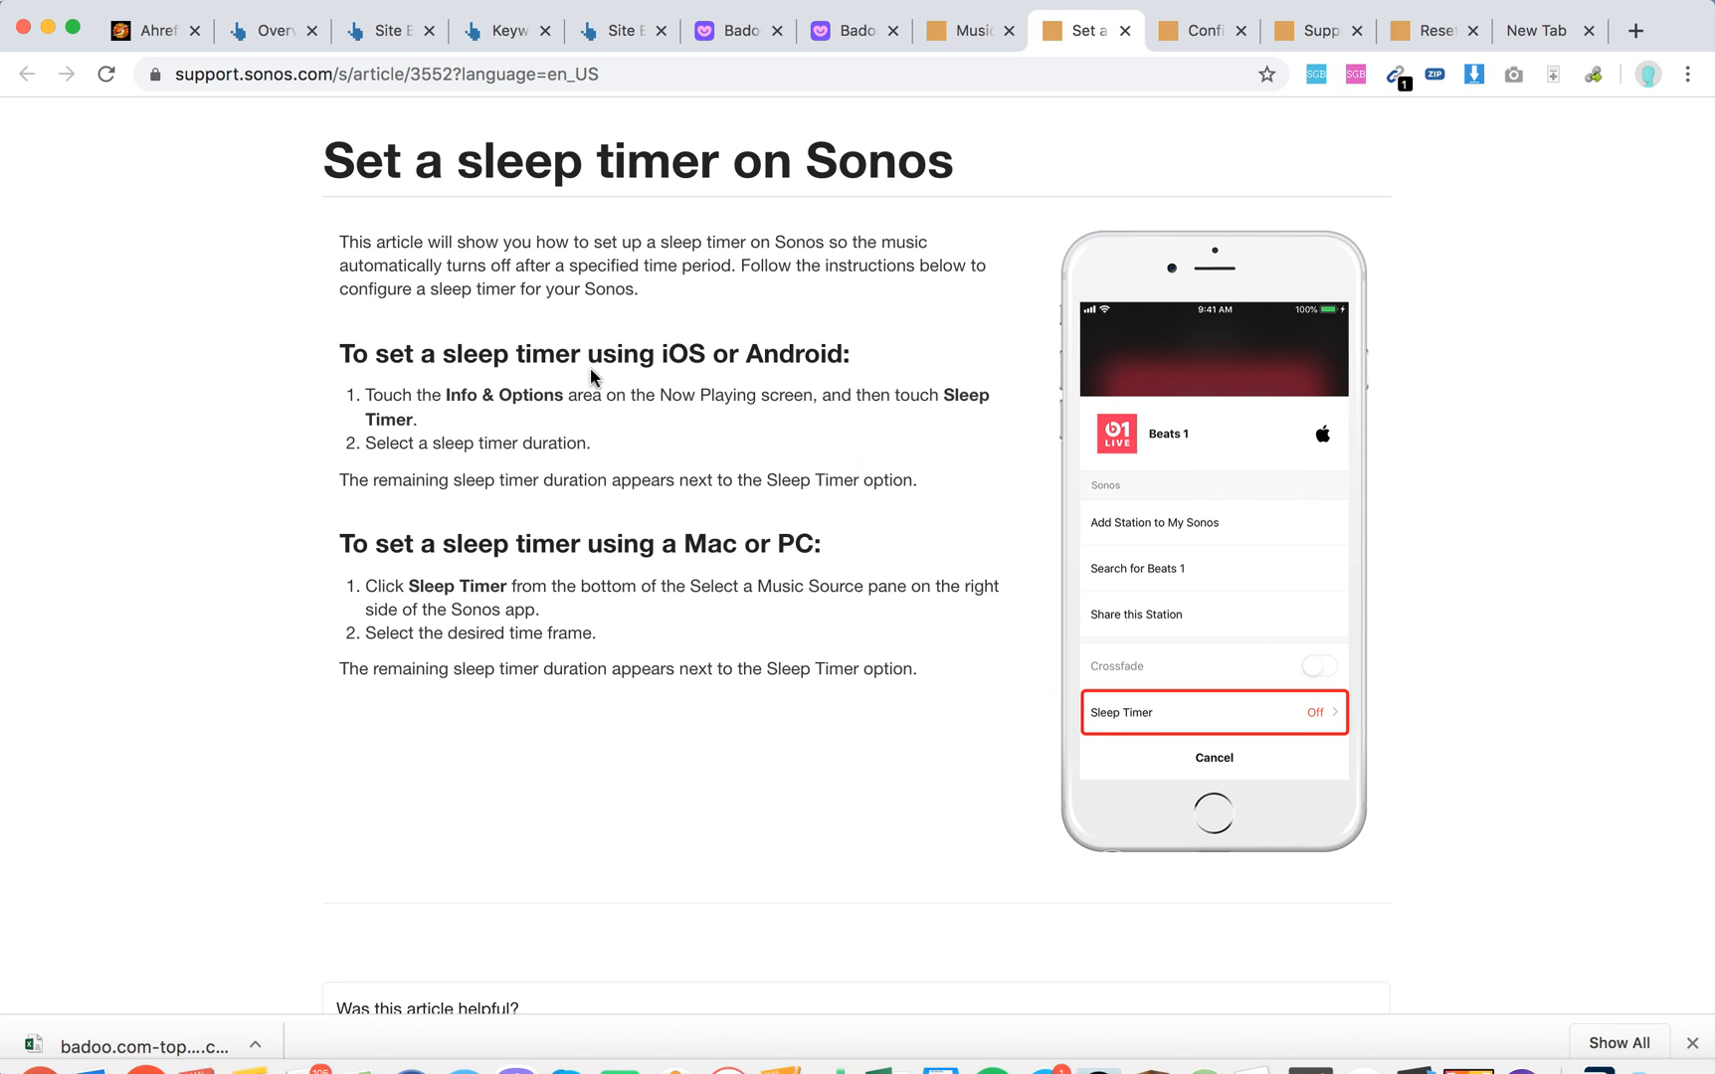
pyautogui.moveTo(782, 360)
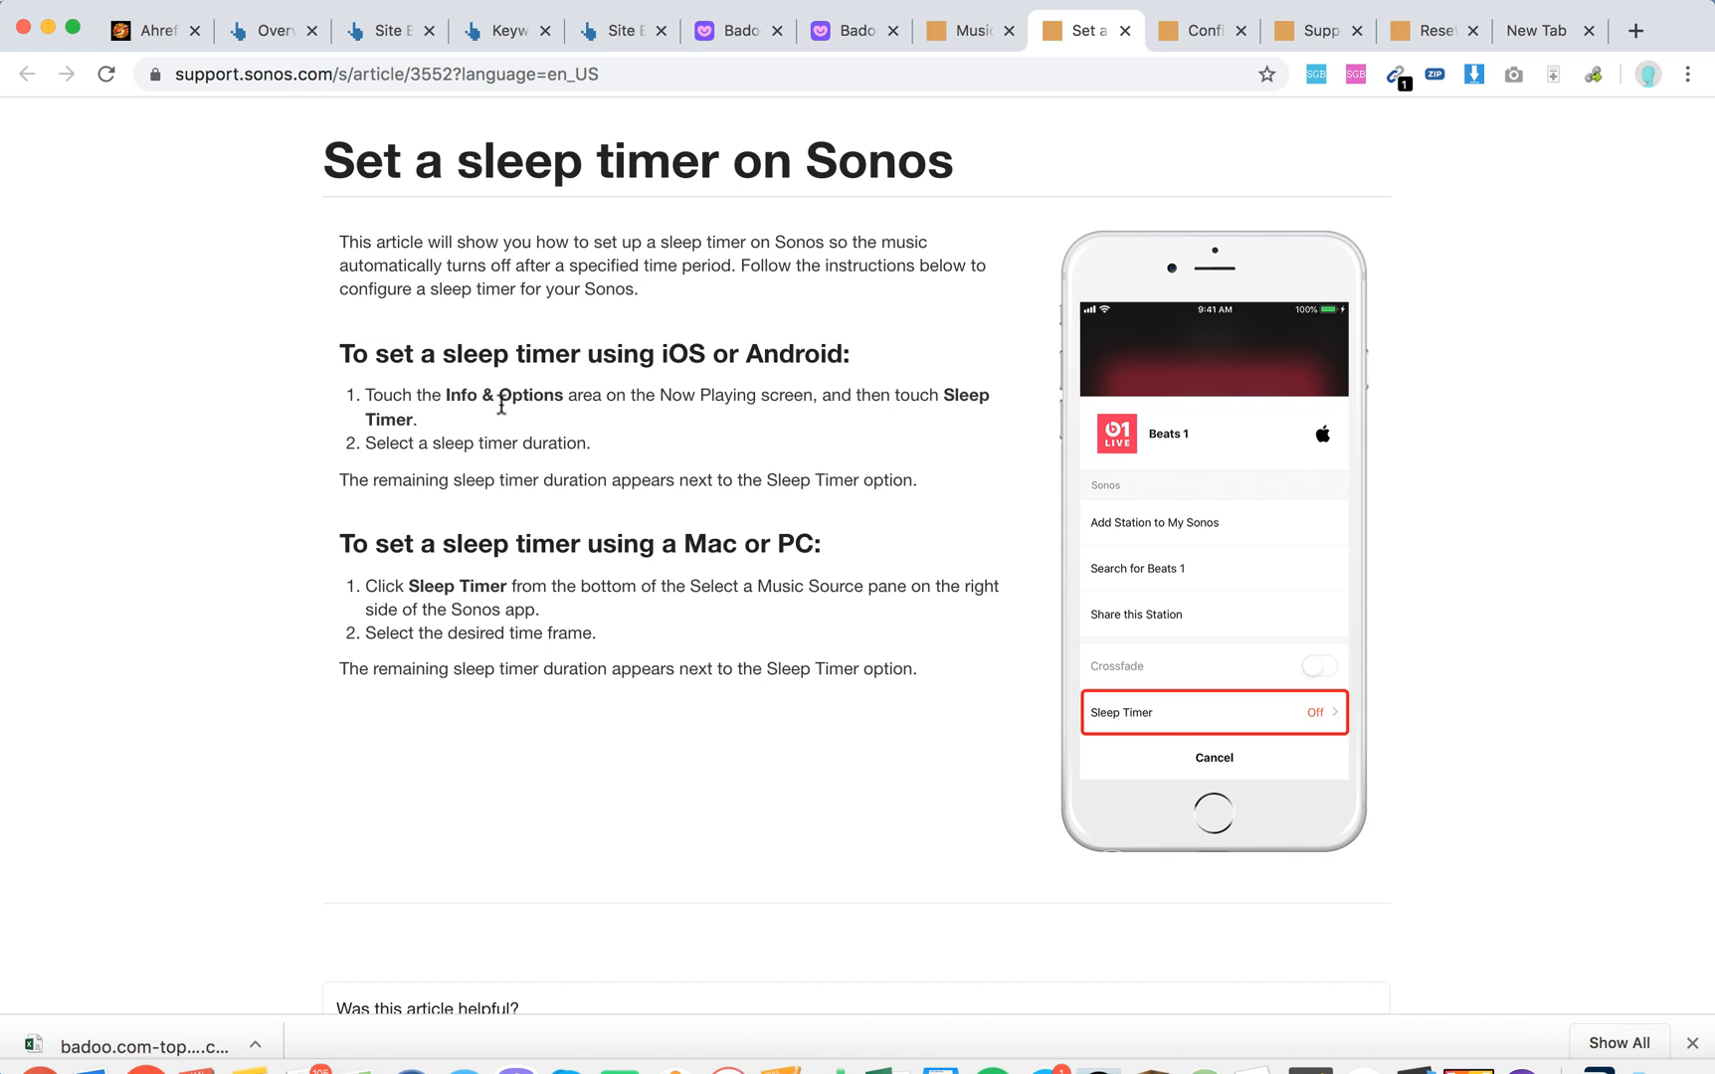
pyautogui.moveTo(867, 436)
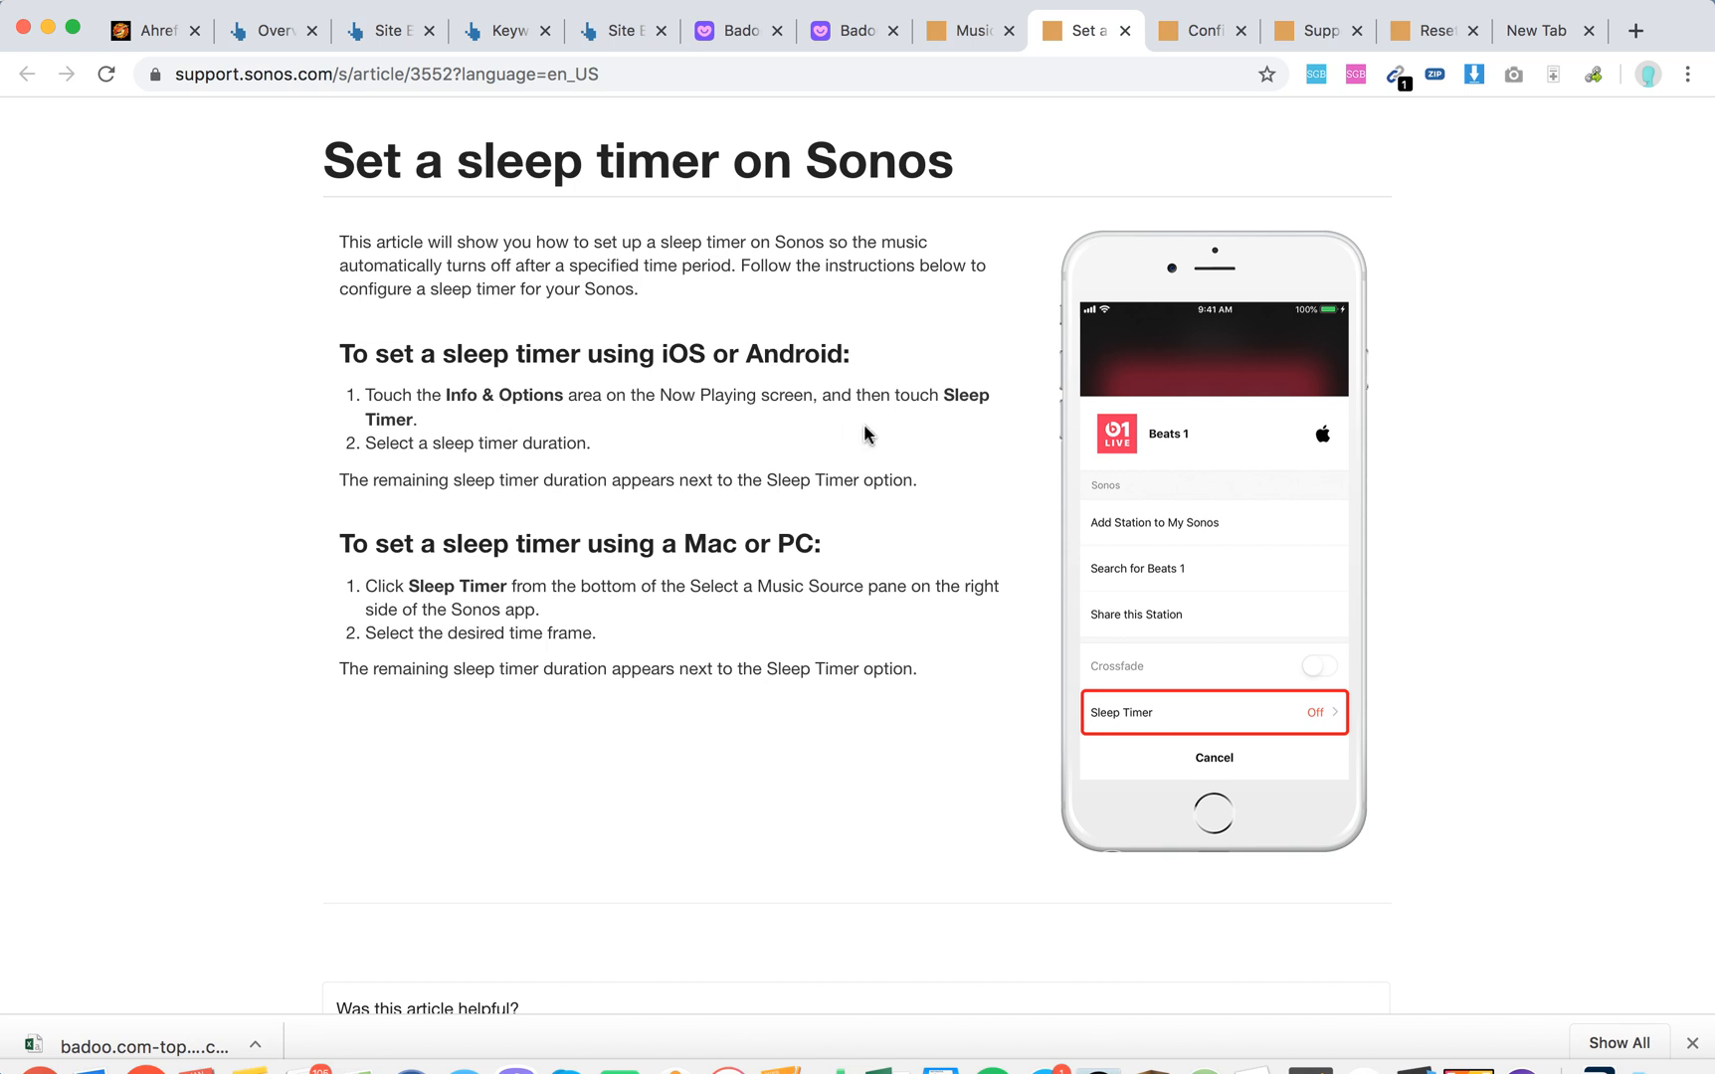
pyautogui.moveTo(967, 402)
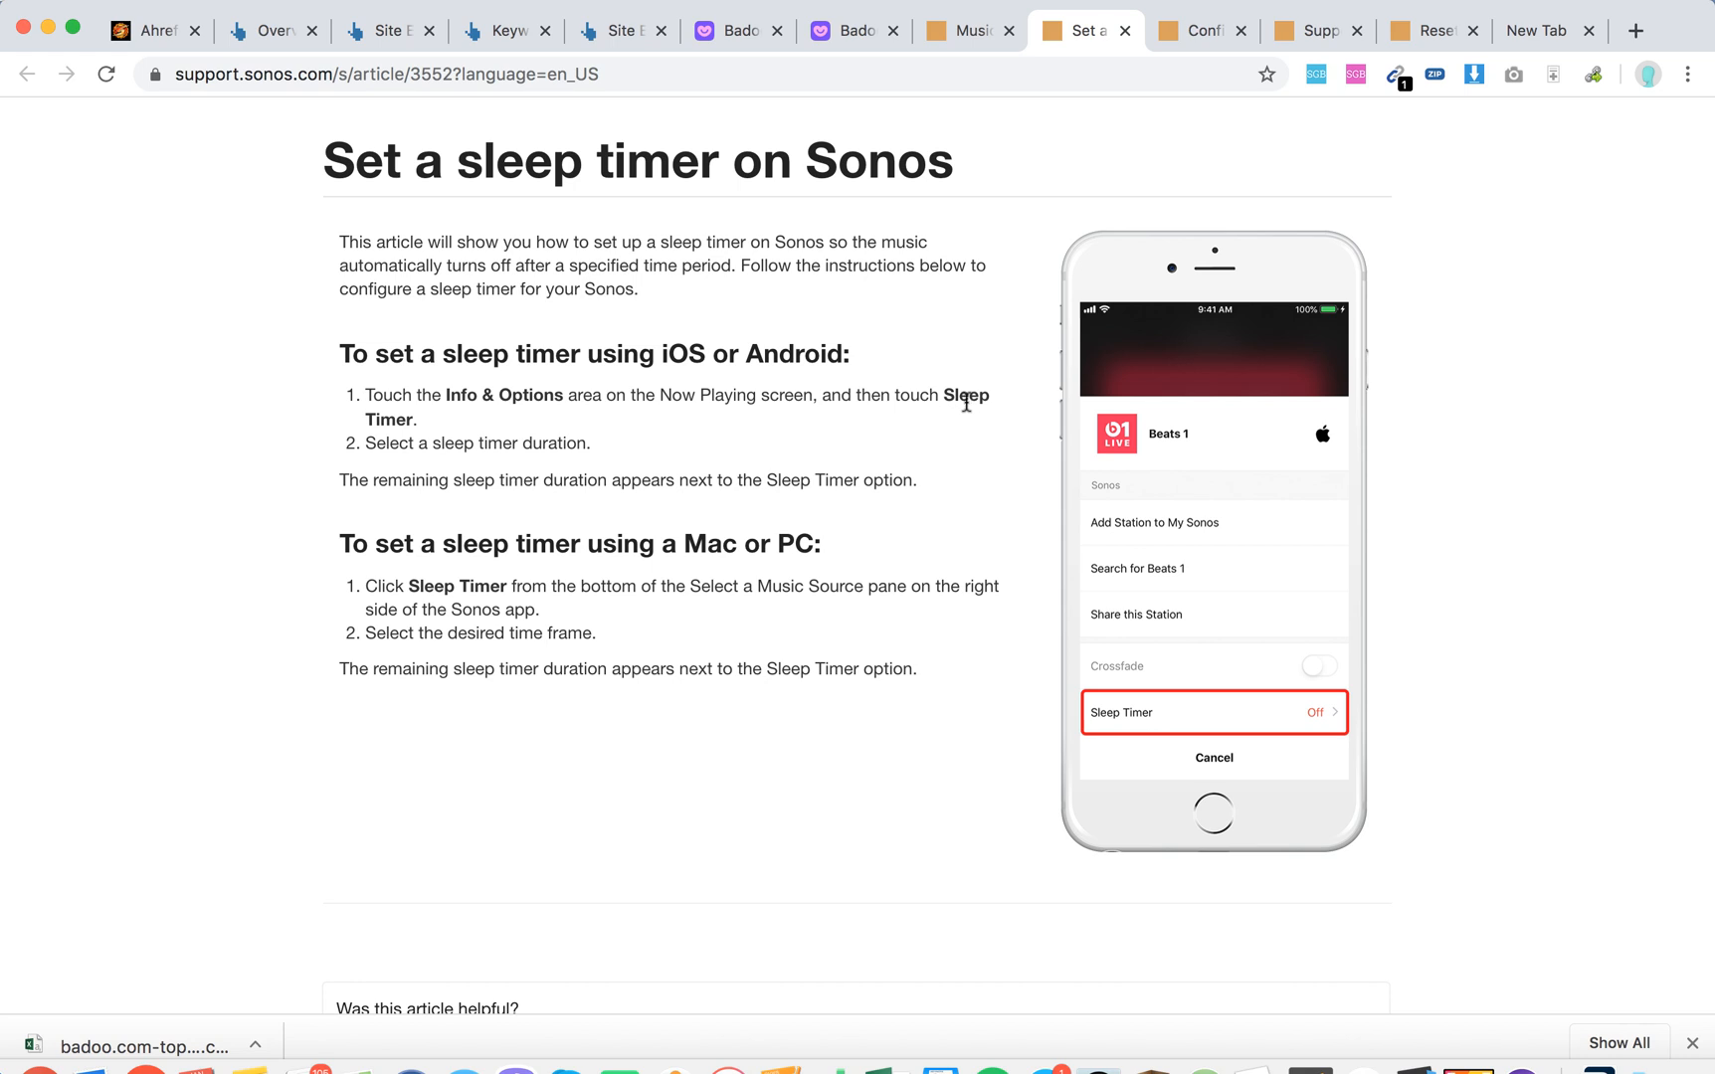
pyautogui.moveTo(478, 442)
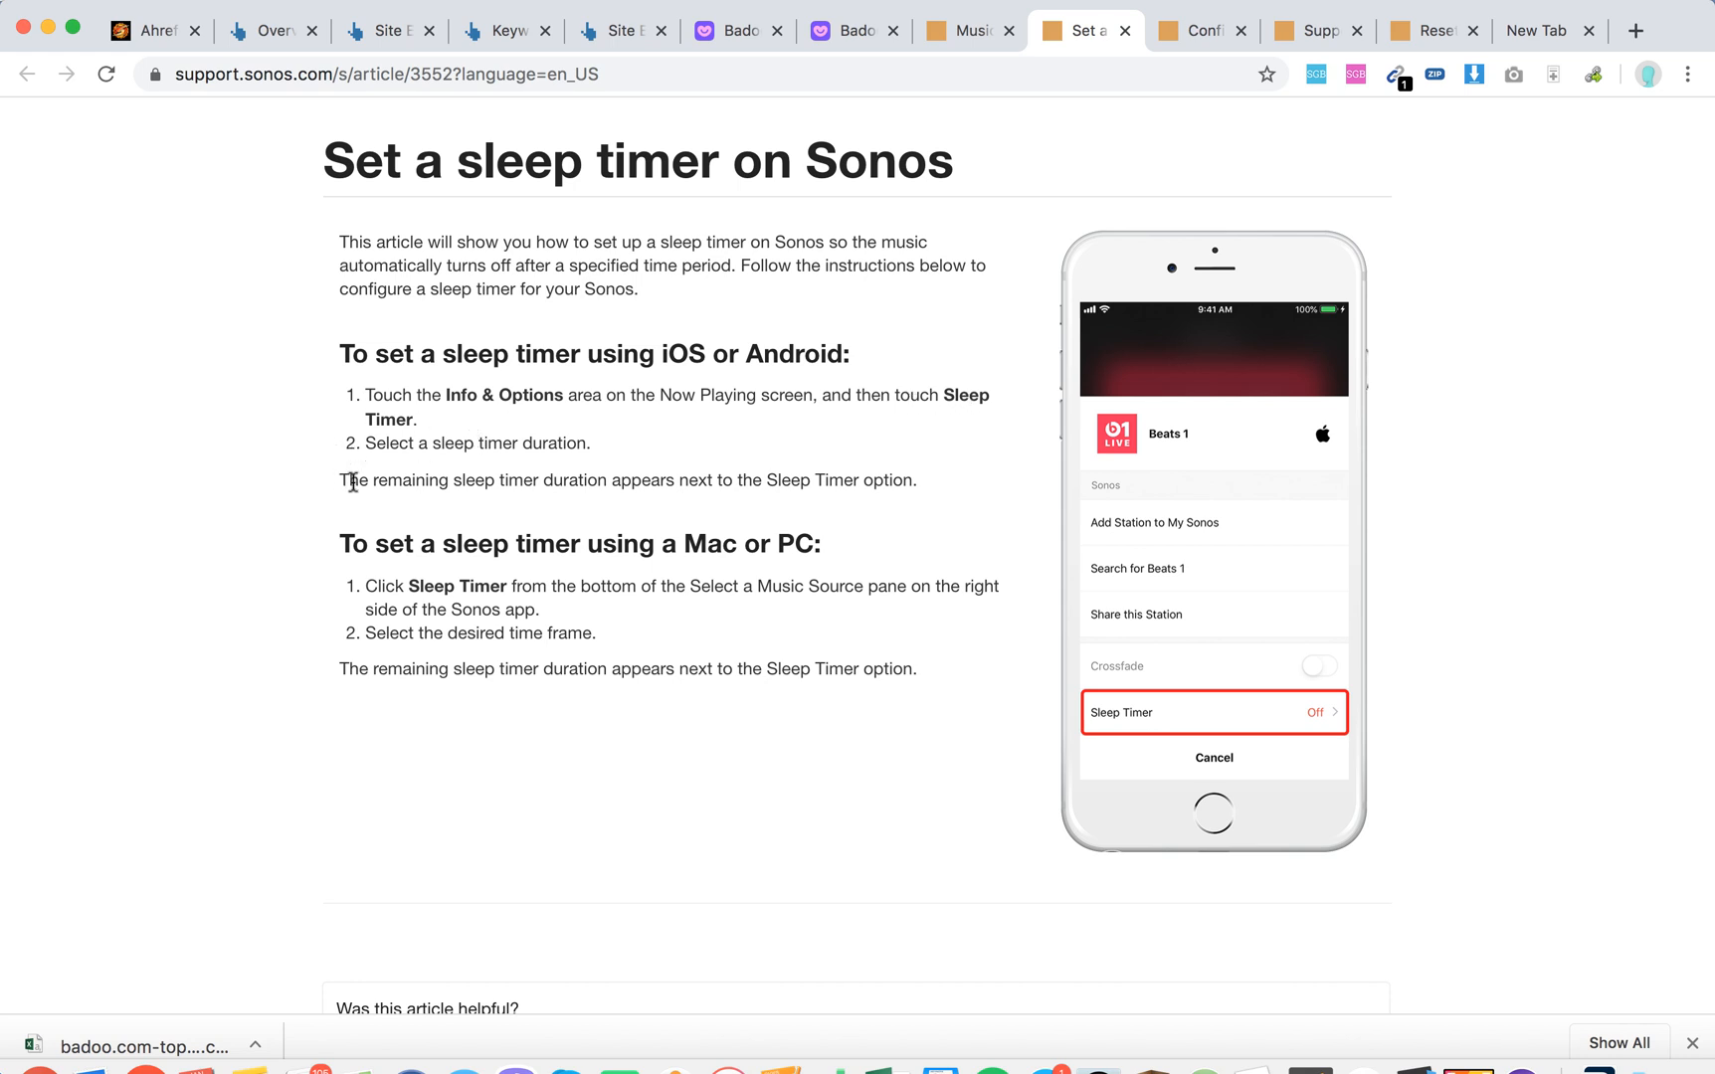
pyautogui.moveTo(342, 480); pyautogui.dragTo(738, 480)
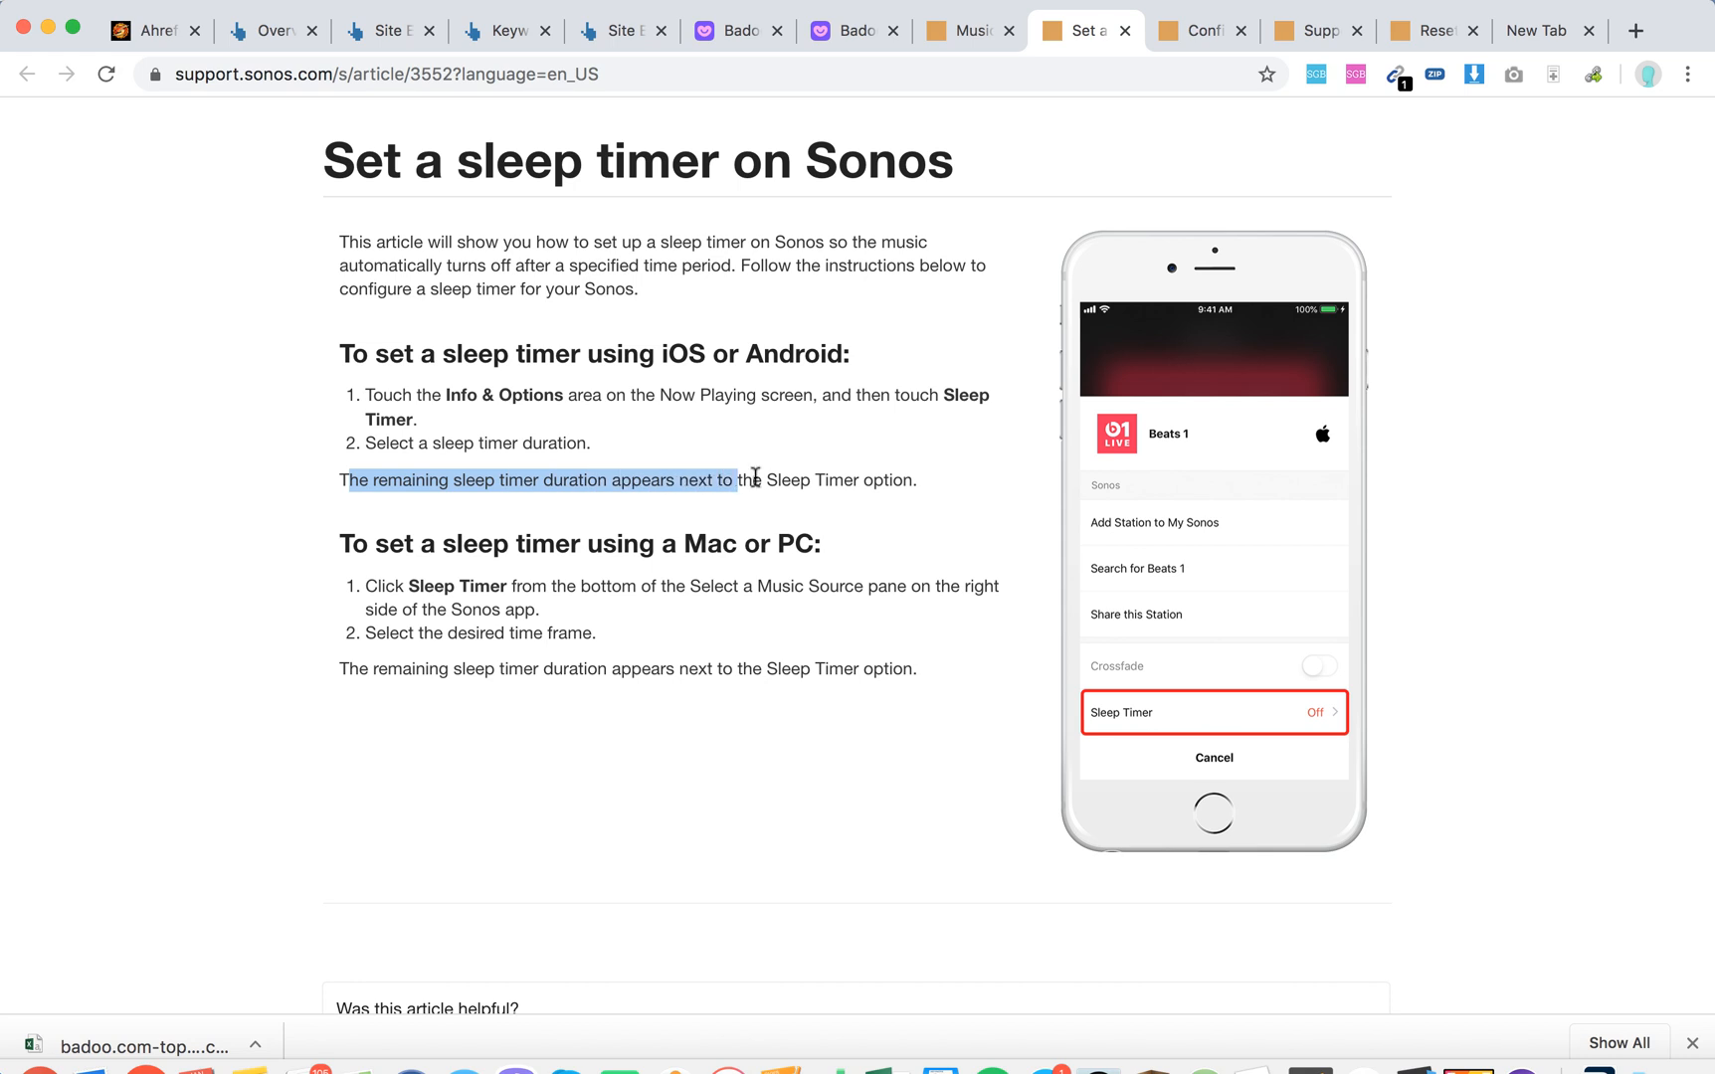
pyautogui.moveTo(754, 479); pyautogui.dragTo(843, 479)
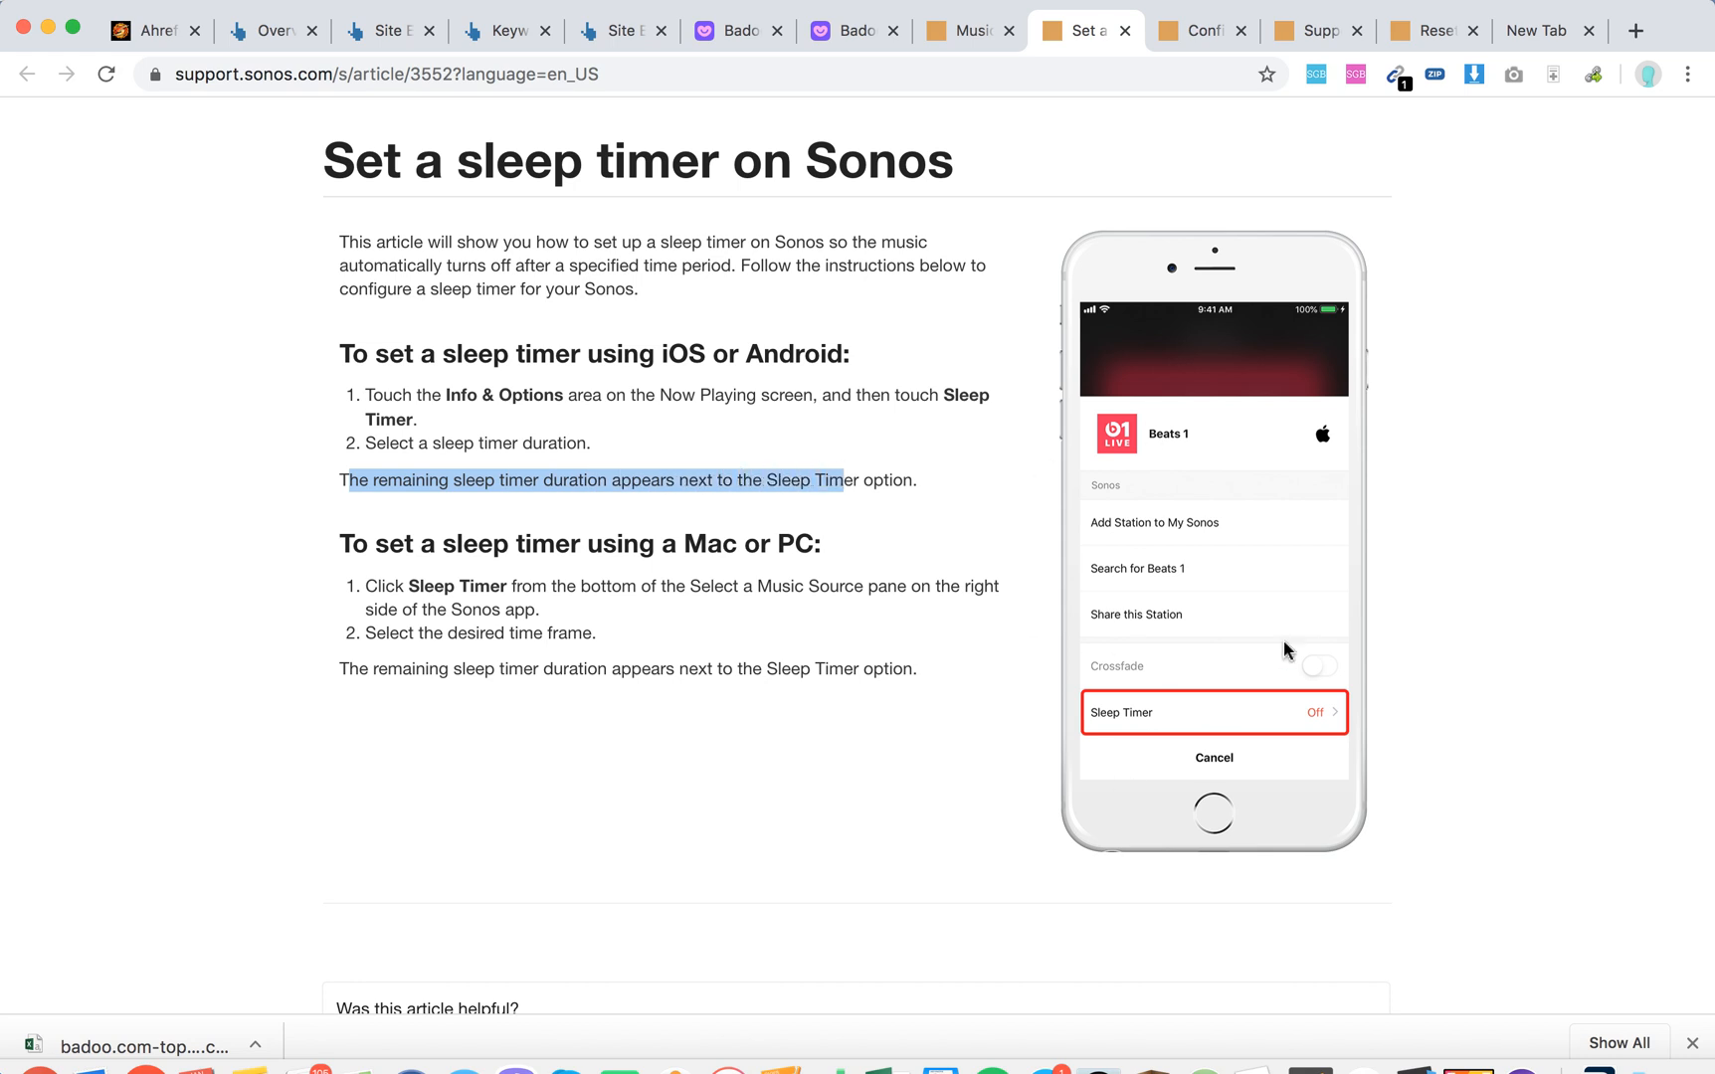
pyautogui.moveTo(1158, 679)
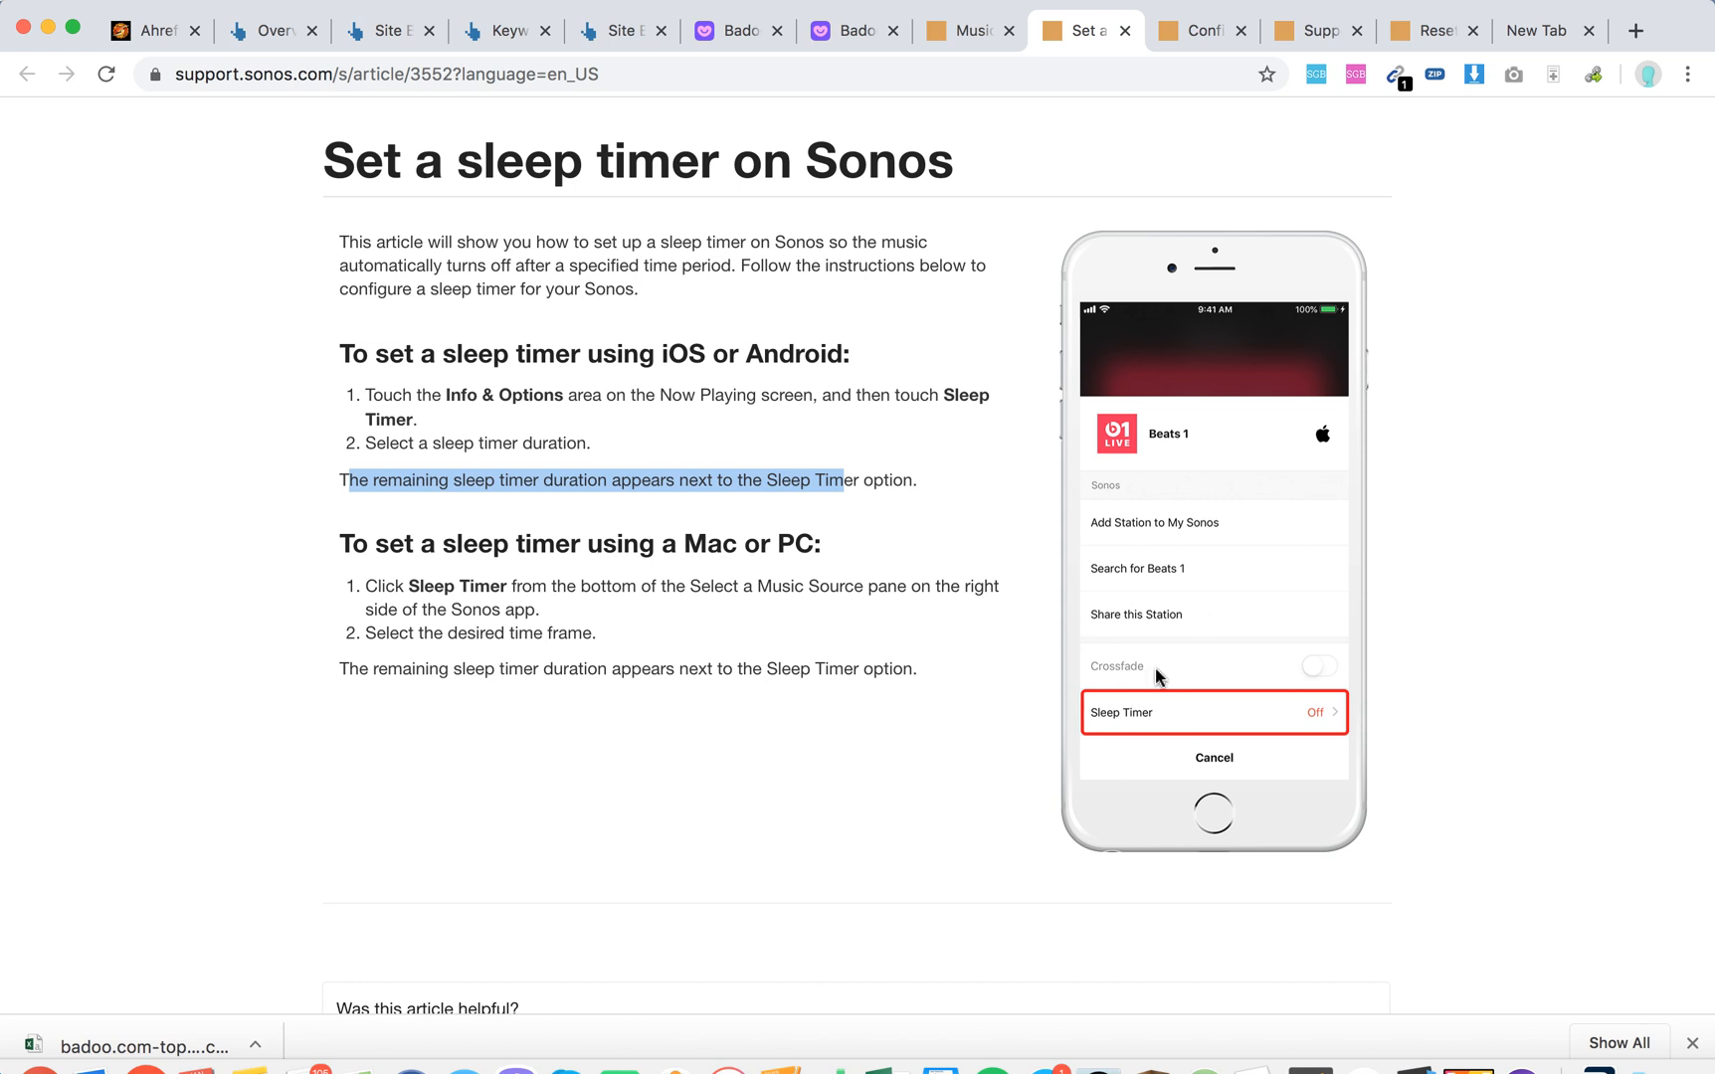
pyautogui.moveTo(1263, 525)
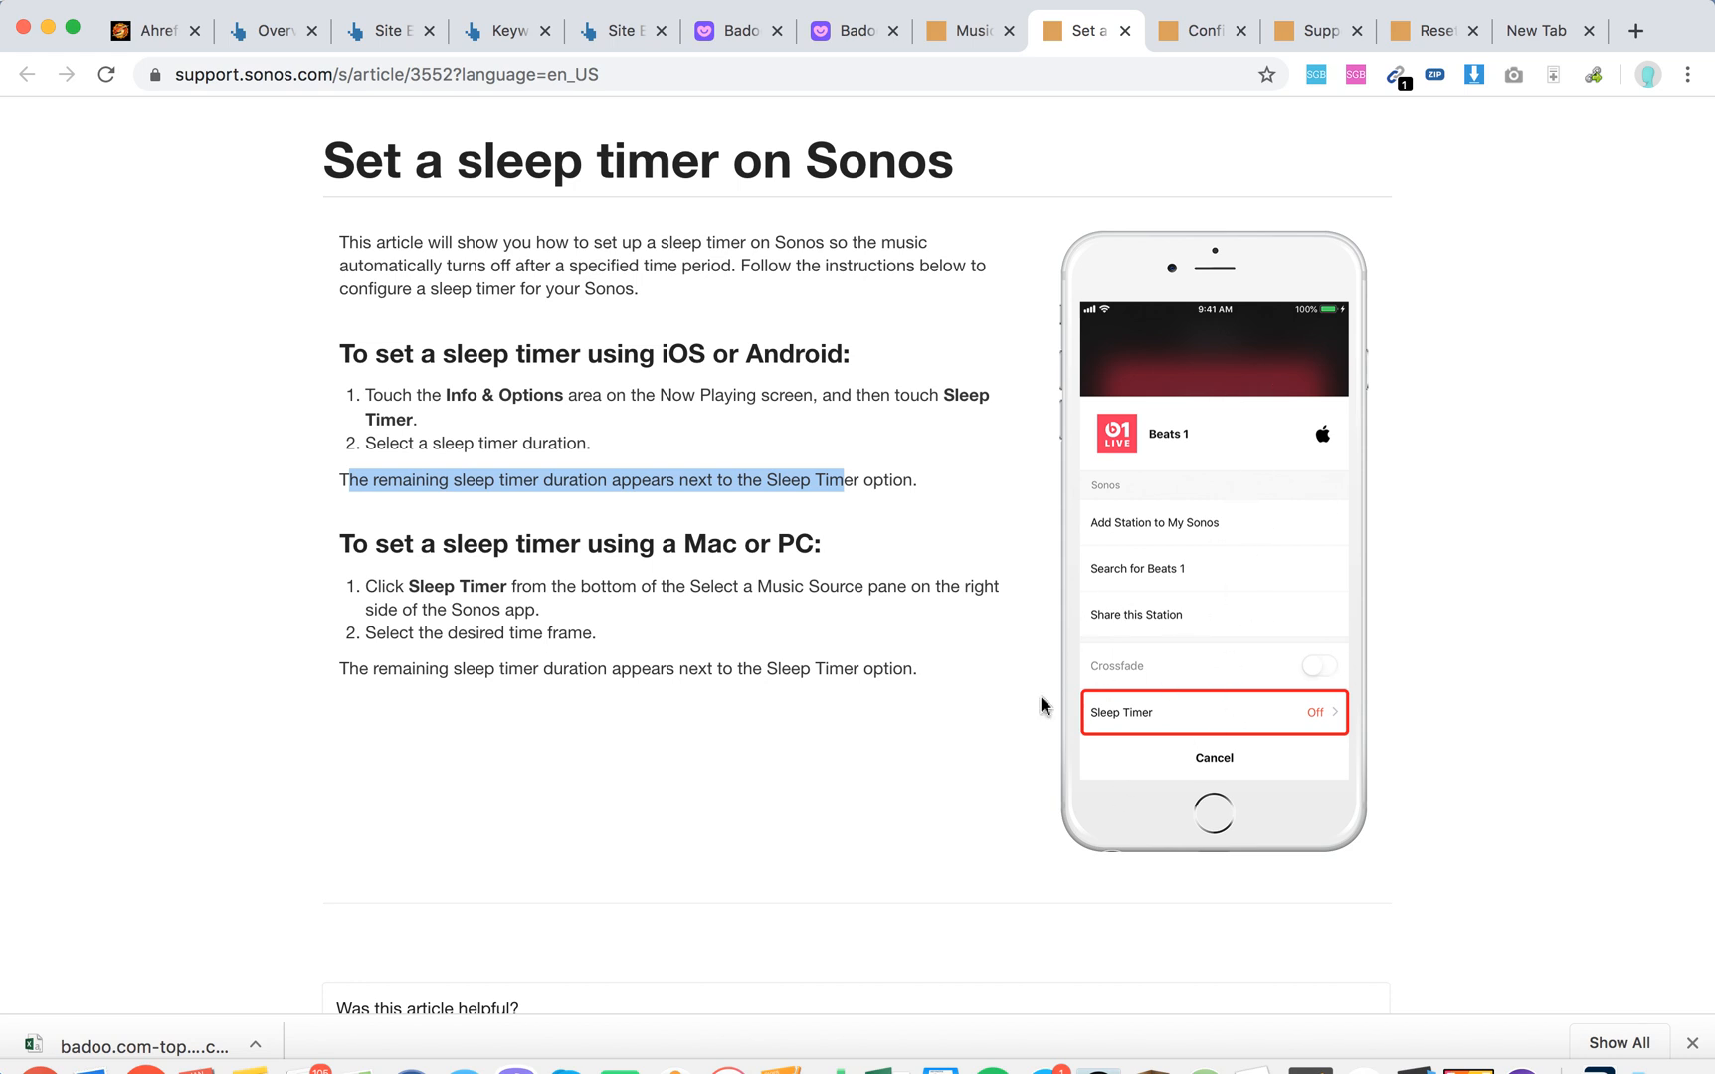
pyautogui.click(783, 623)
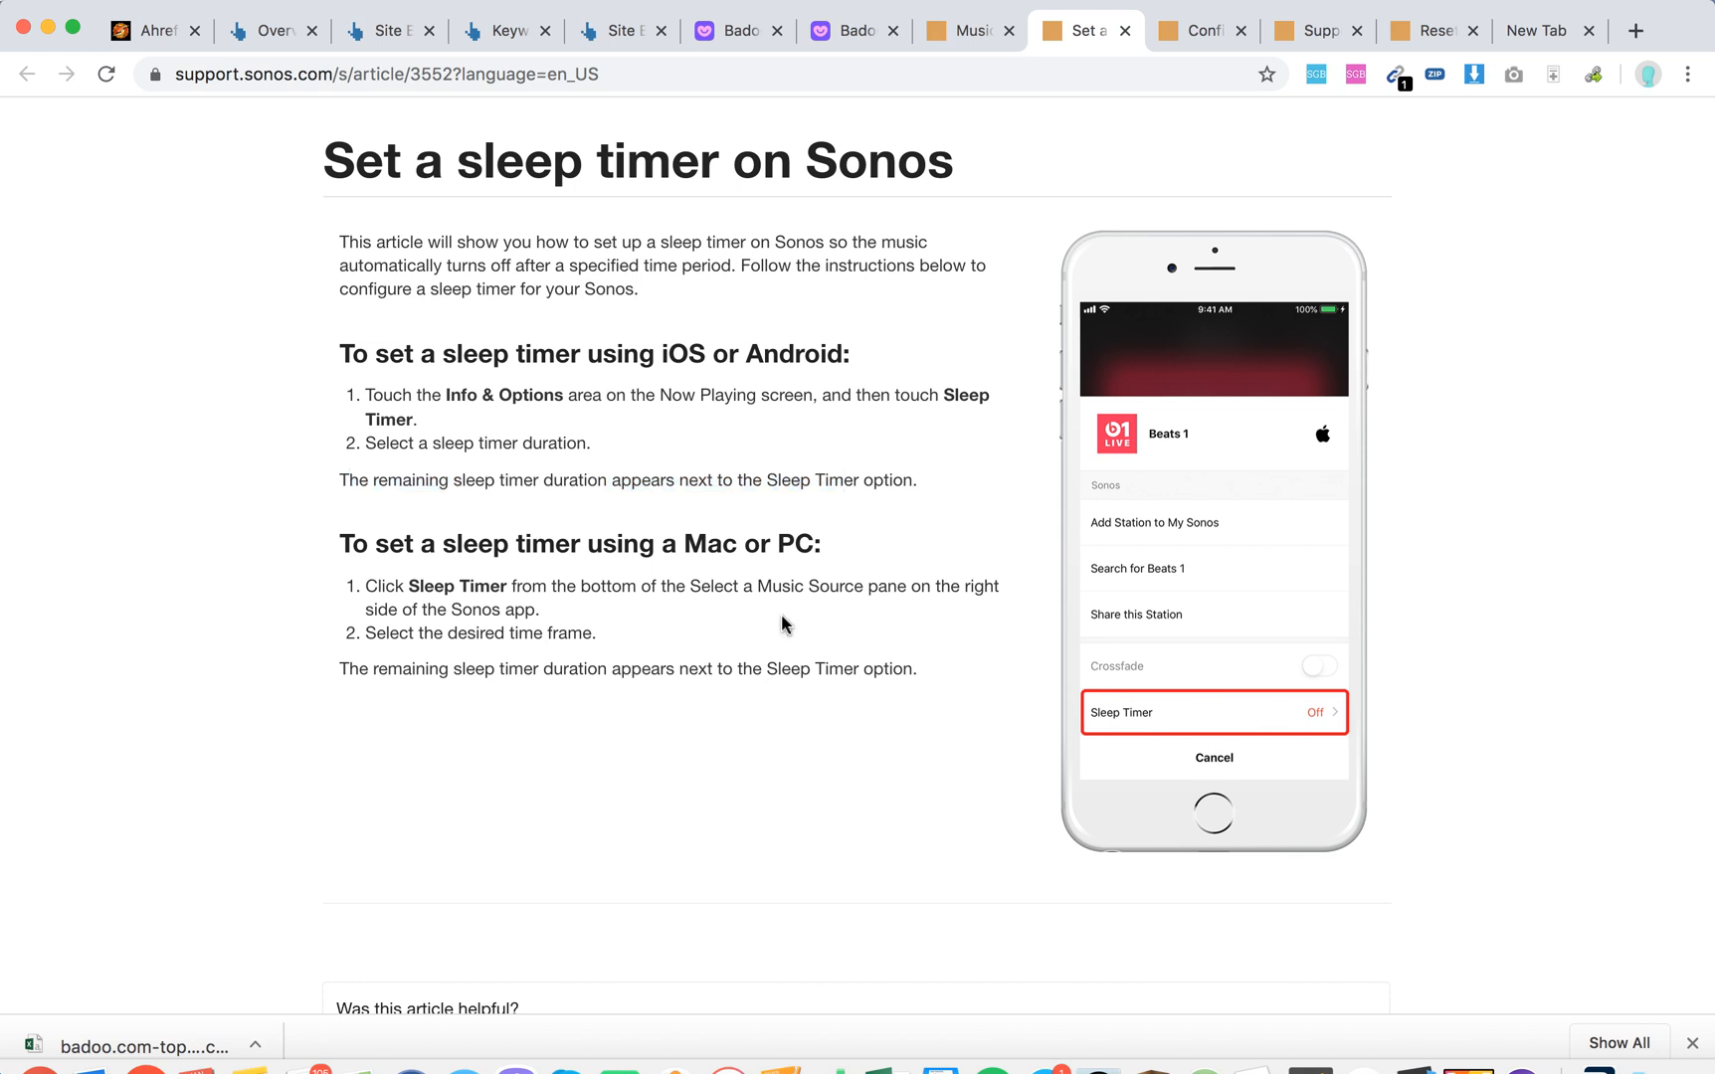
# Highlight the Mac/PC remaining-duration note and reach the article's feedback prompt and footer.
pyautogui.scroll(-3)
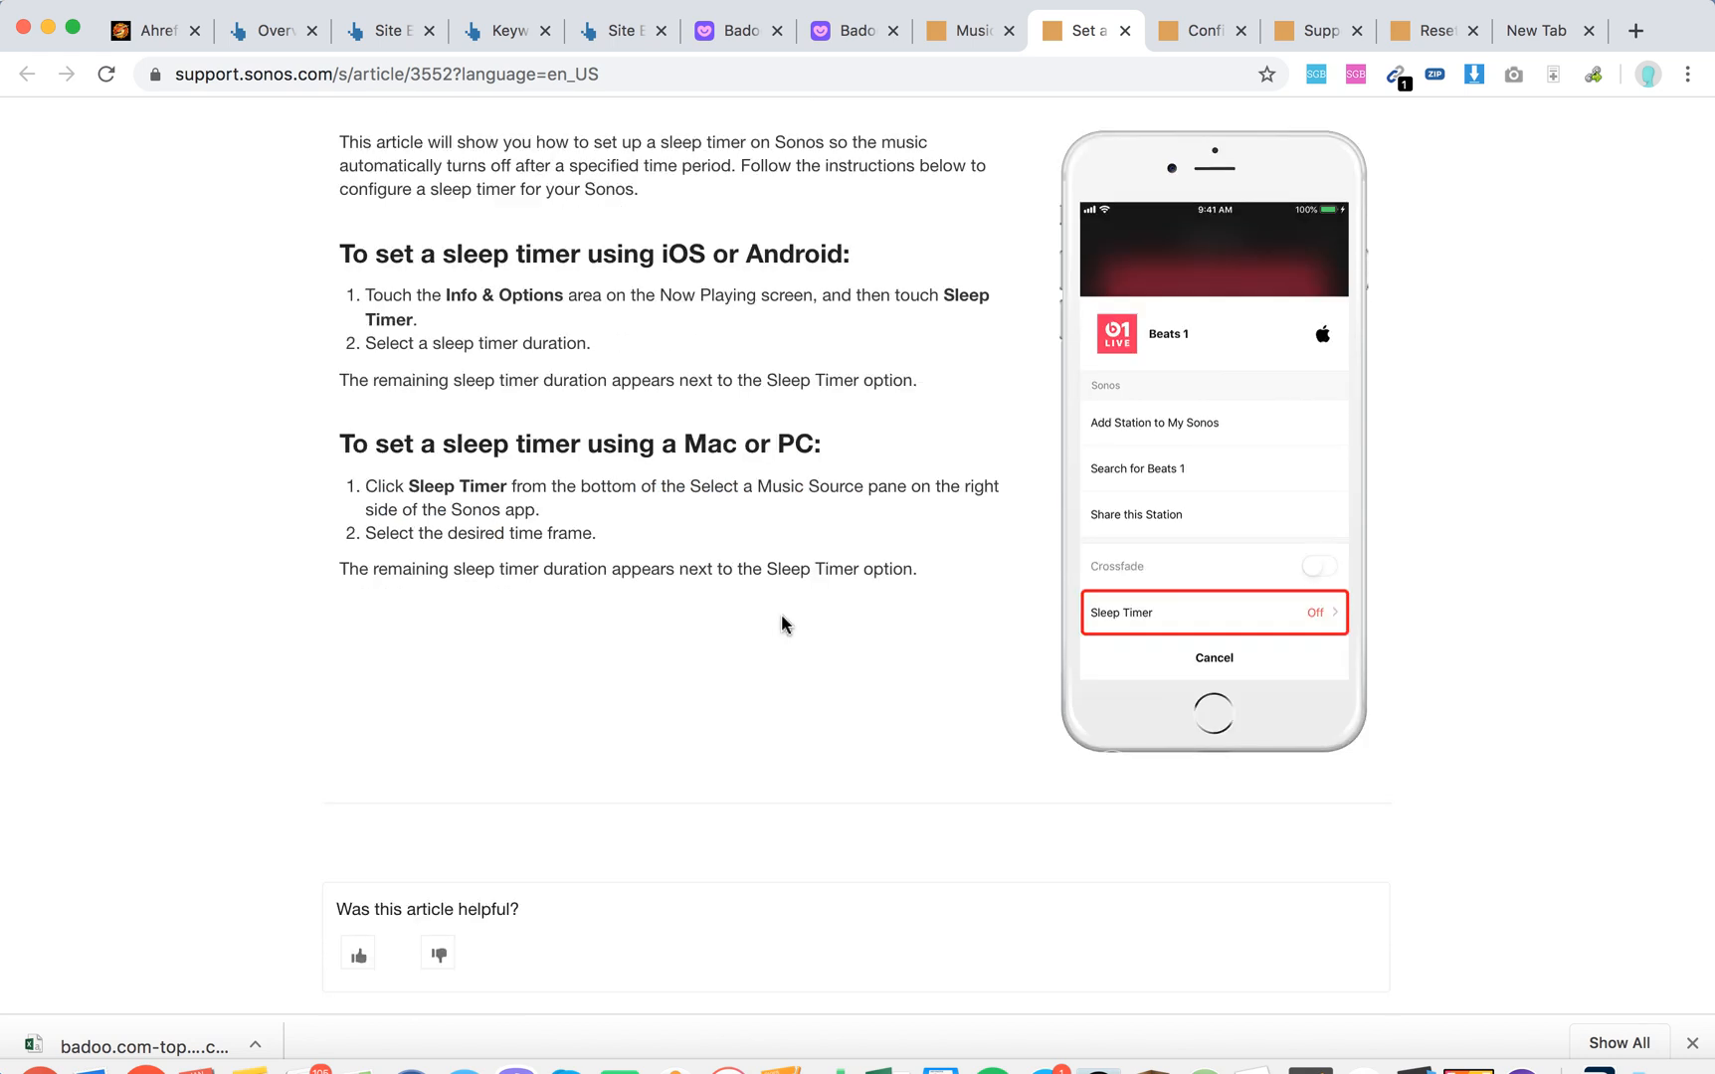
pyautogui.moveTo(569, 511)
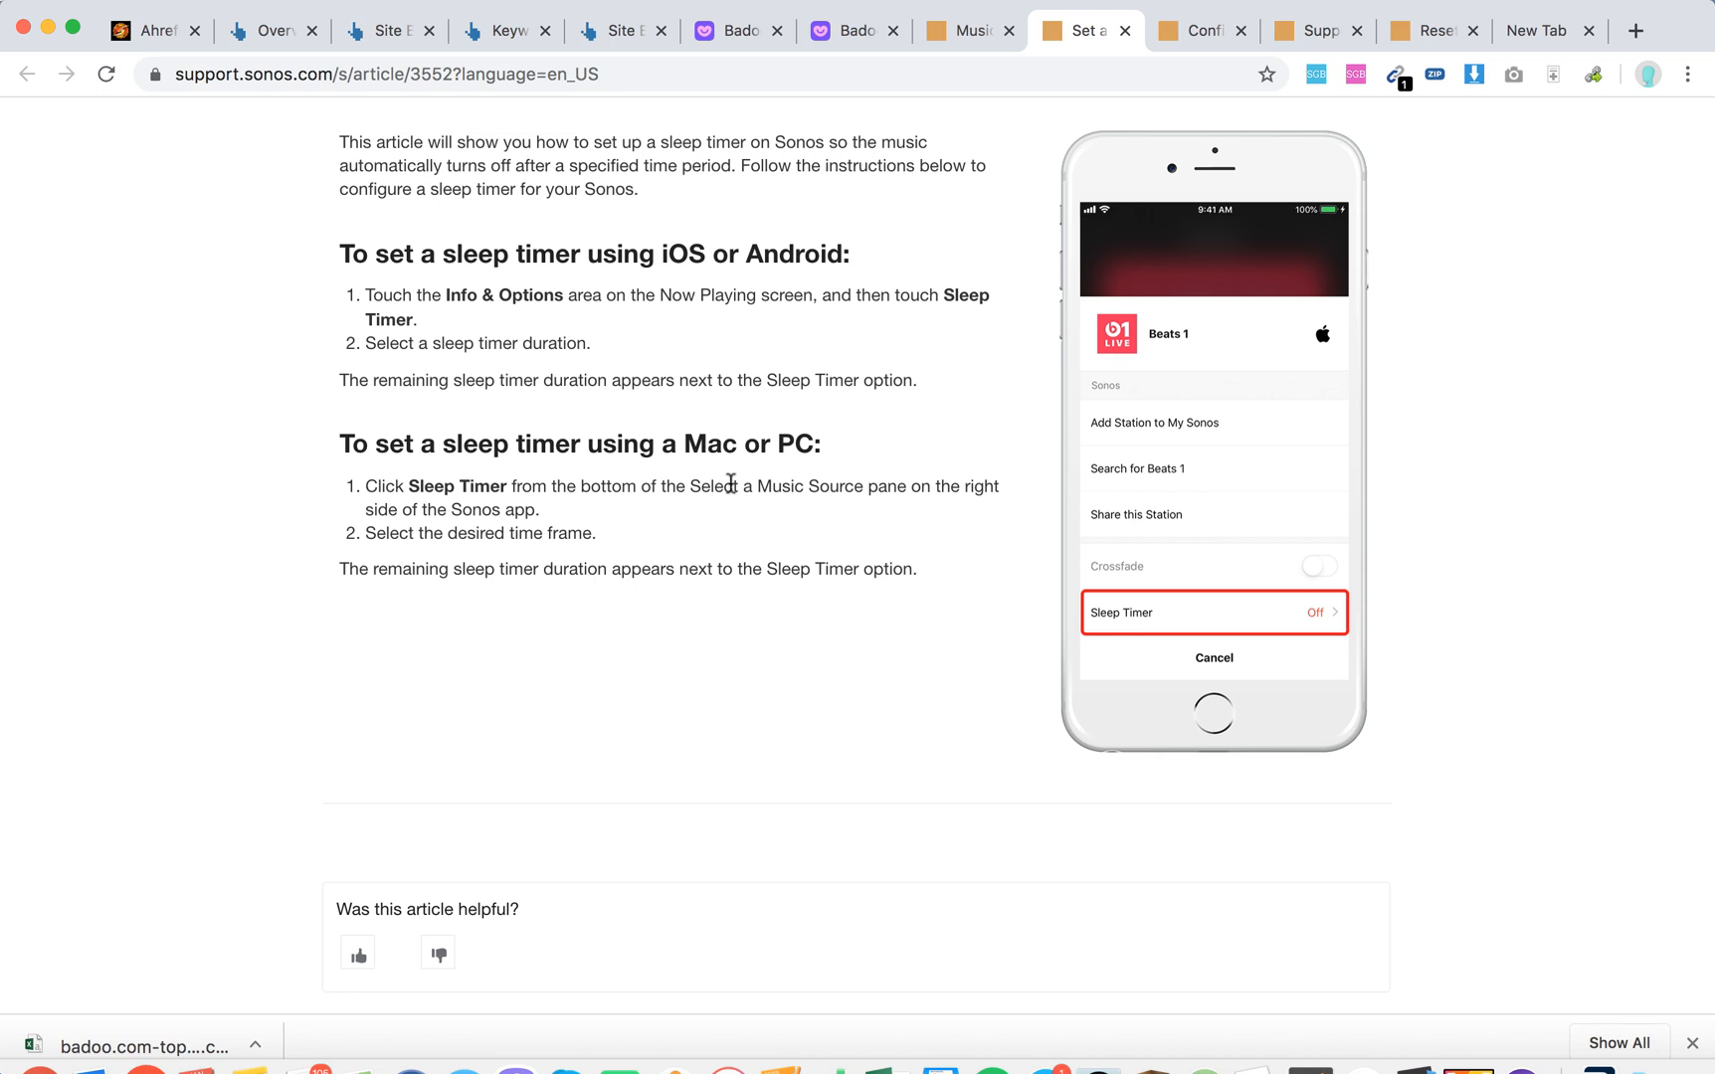
pyautogui.scroll(-3)
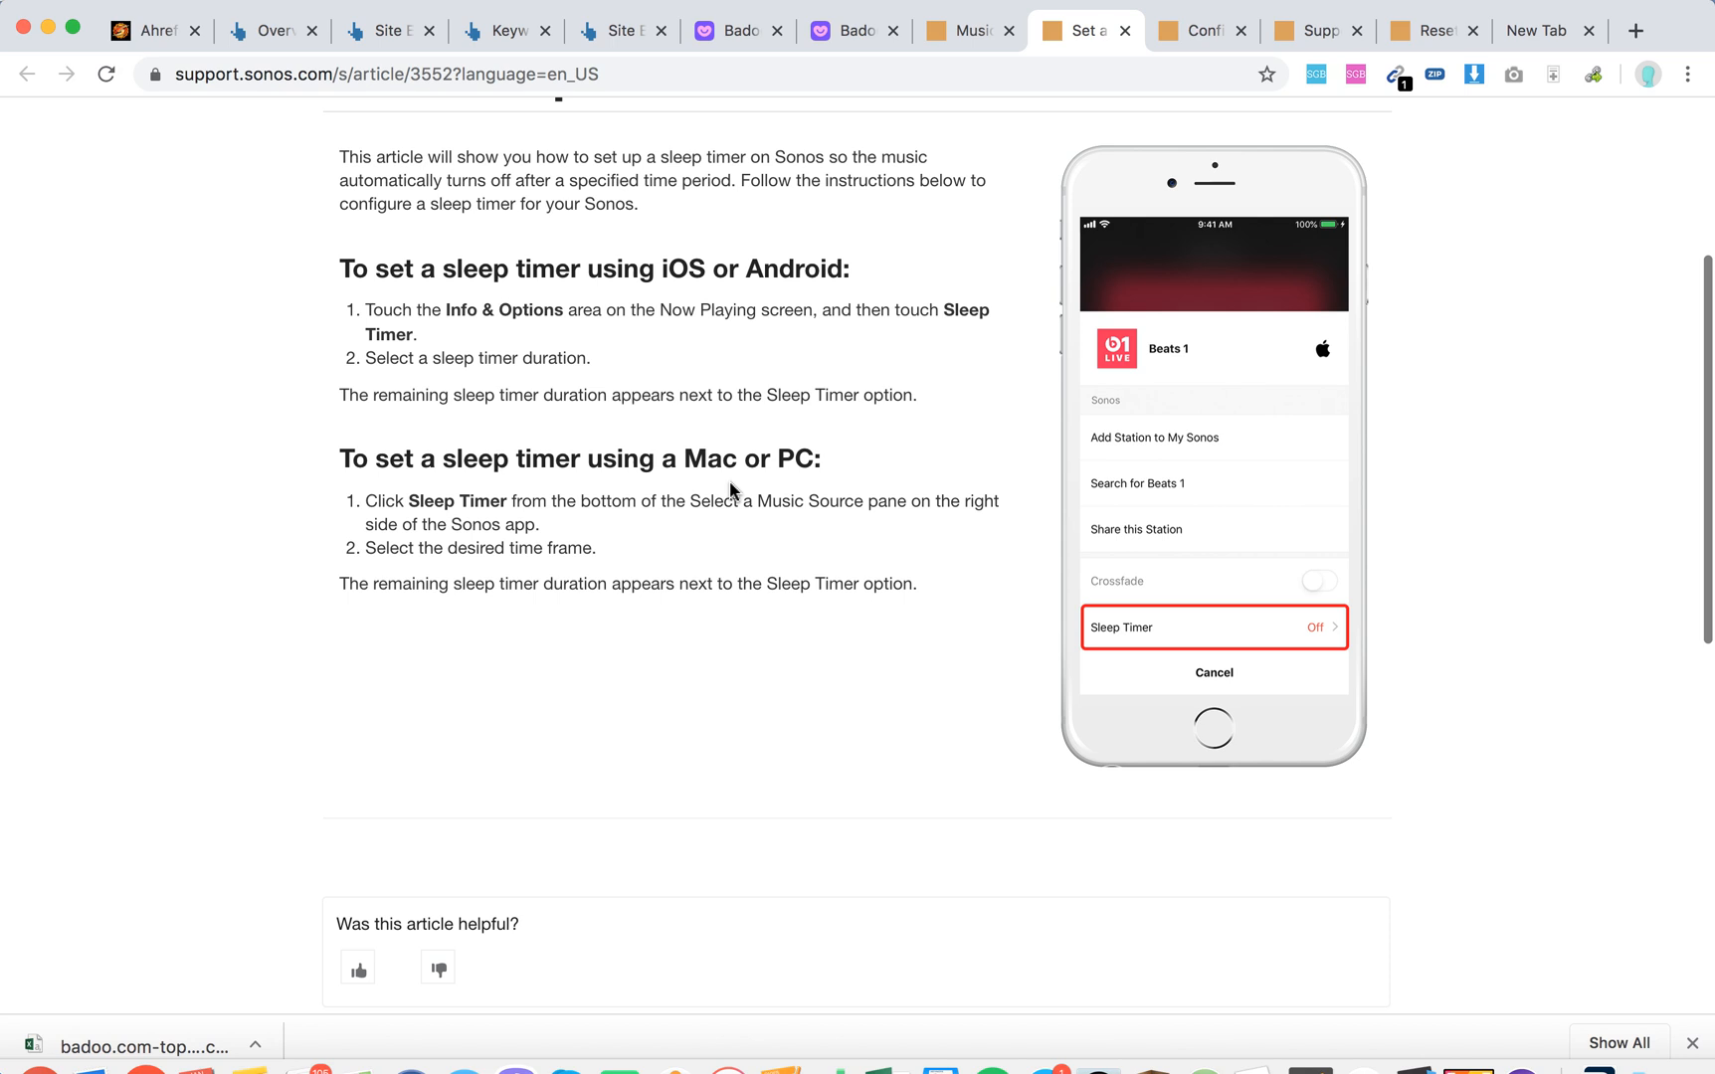
pyautogui.moveTo(601, 583); pyautogui.dragTo(852, 583)
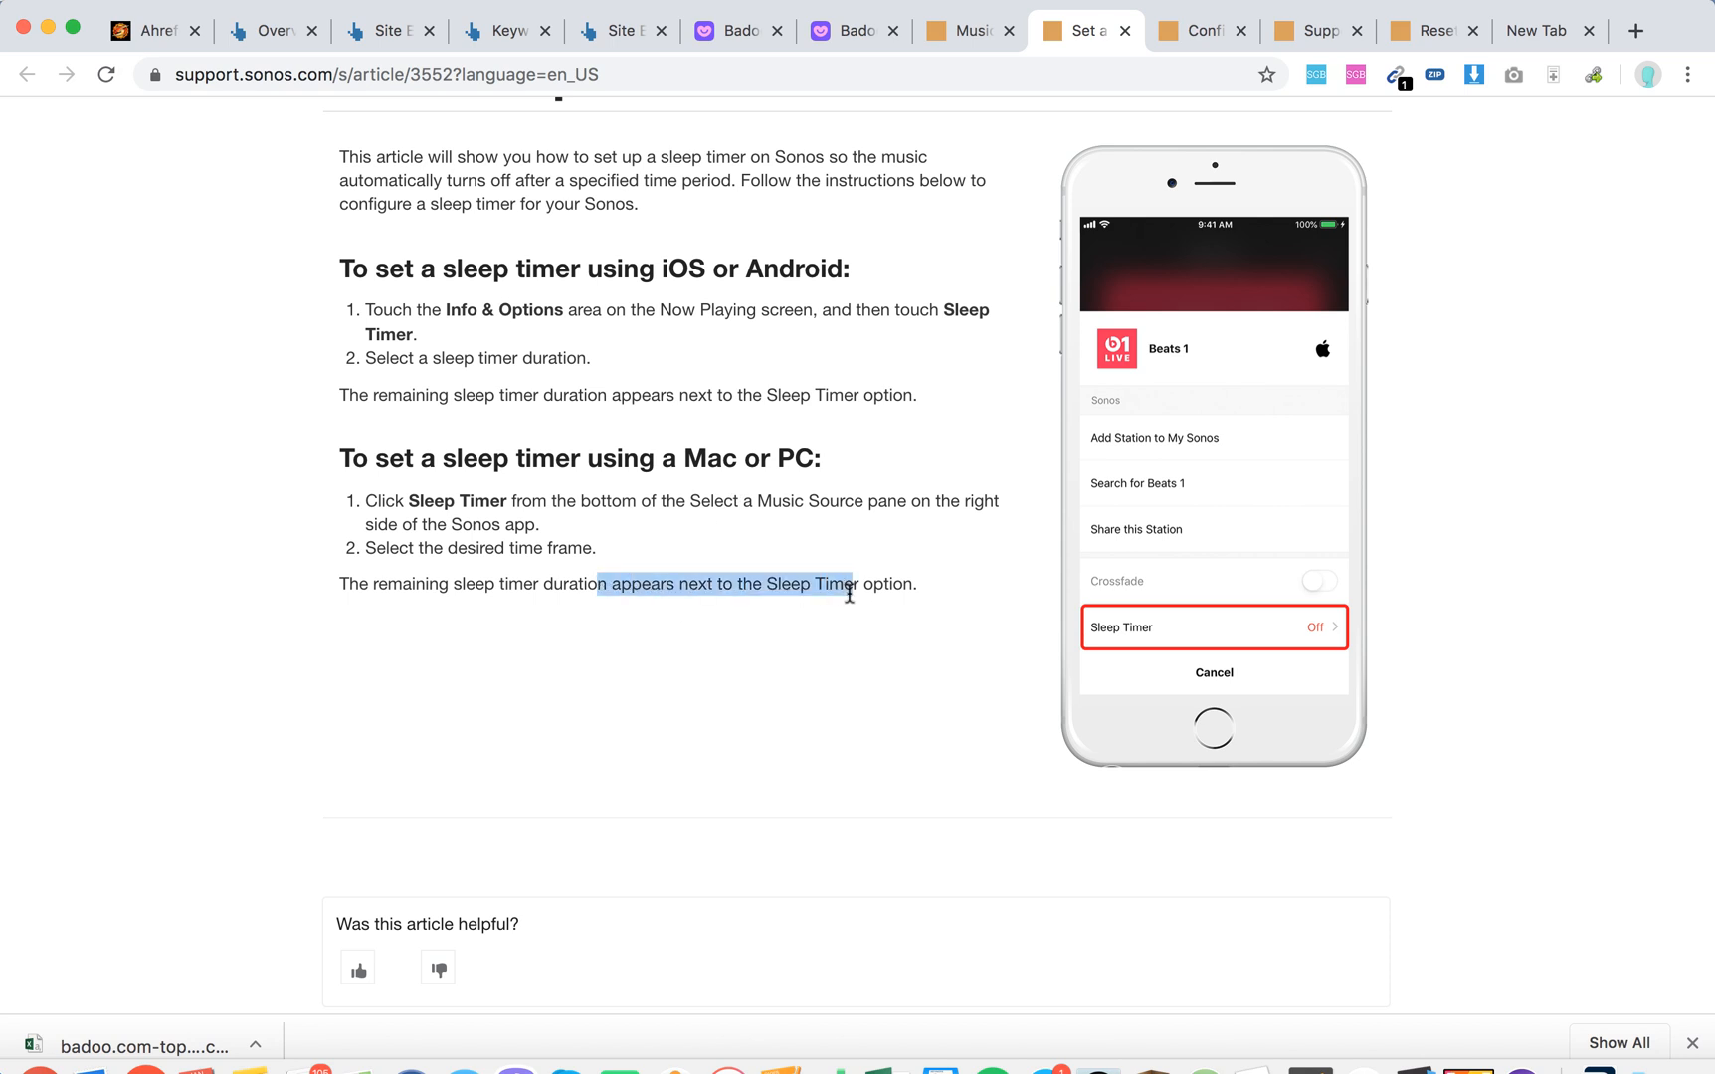
pyautogui.scroll(-3)
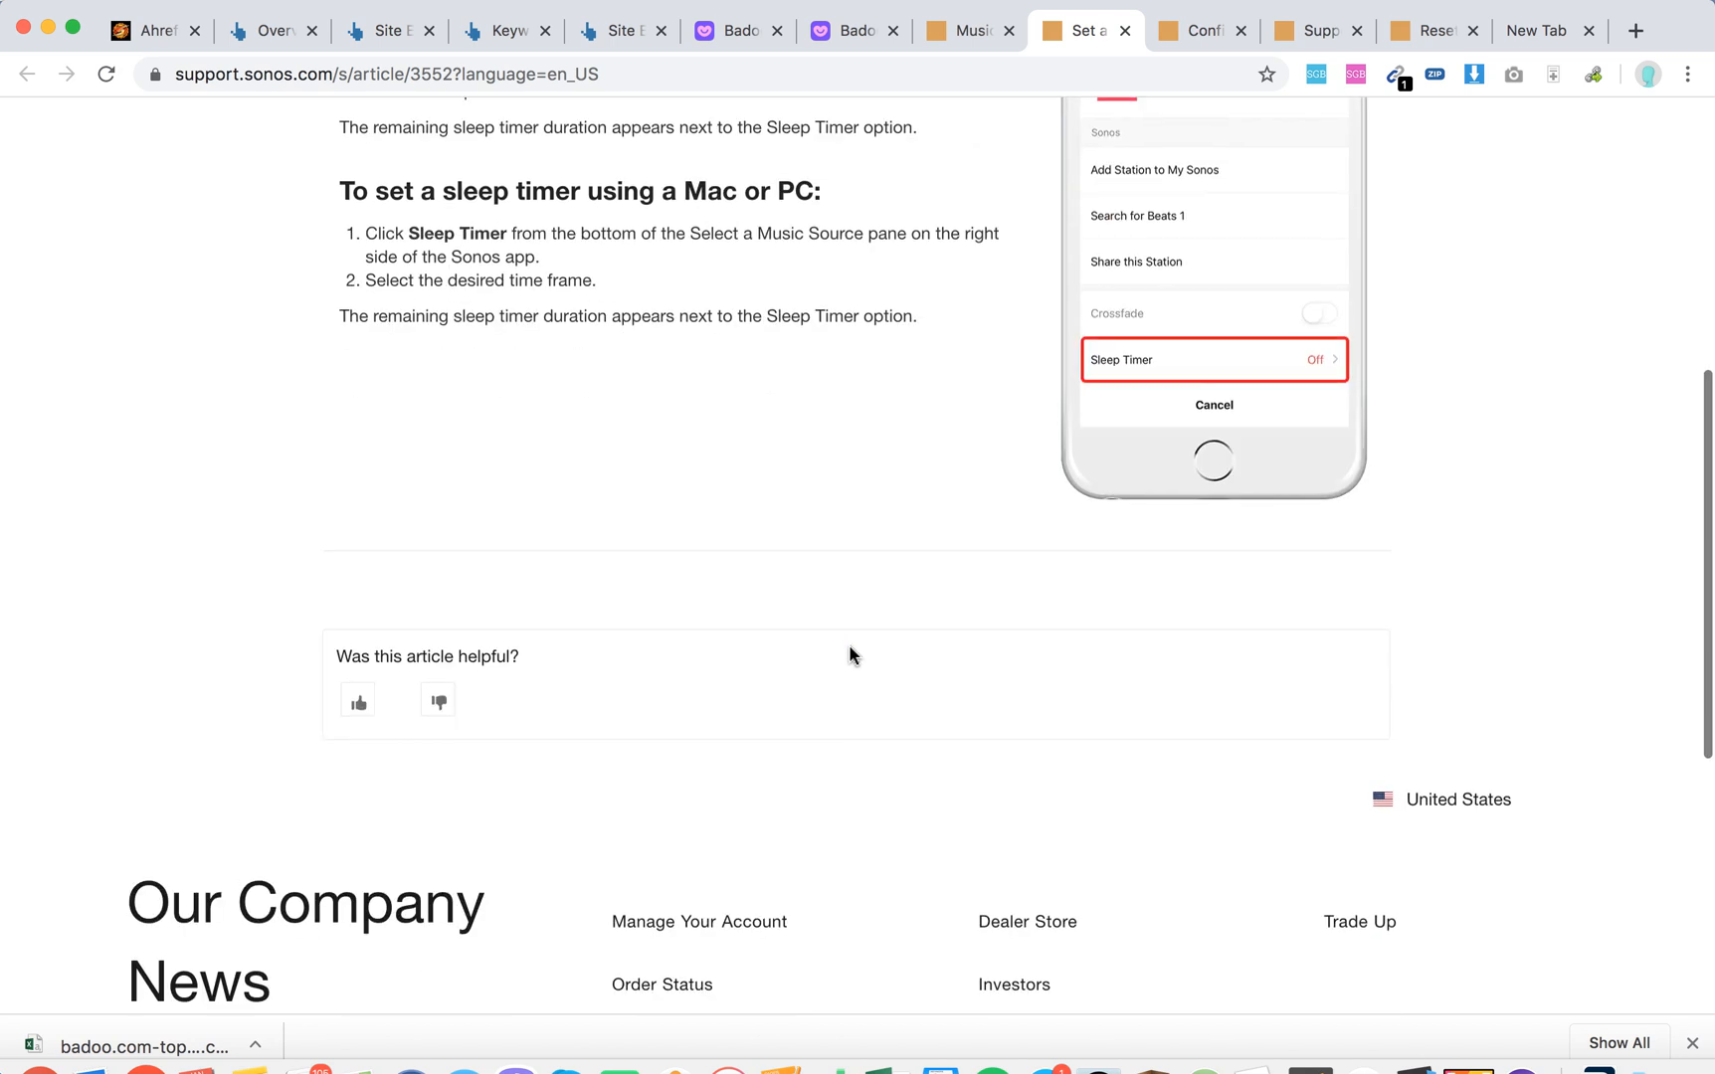